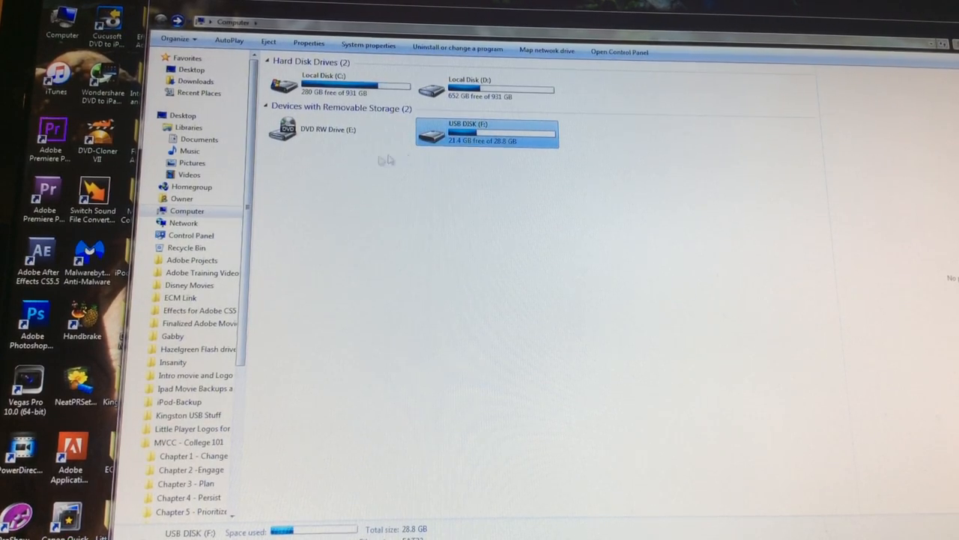
pyautogui.moveTo(433, 138)
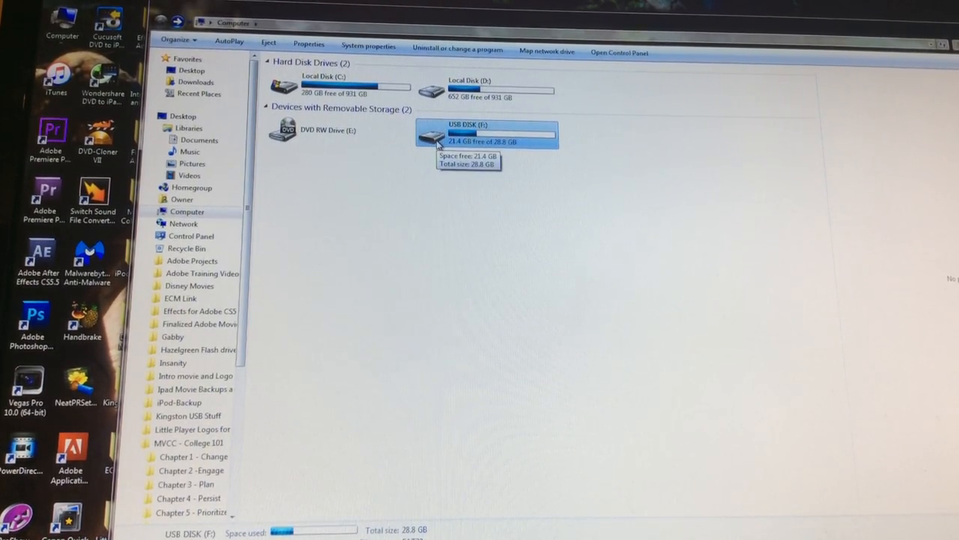
# - Open USB DISK (F:) to reveal the band – album music folders like Nirvana and Led Zeppelin
pyautogui.doubleClick(501, 133)
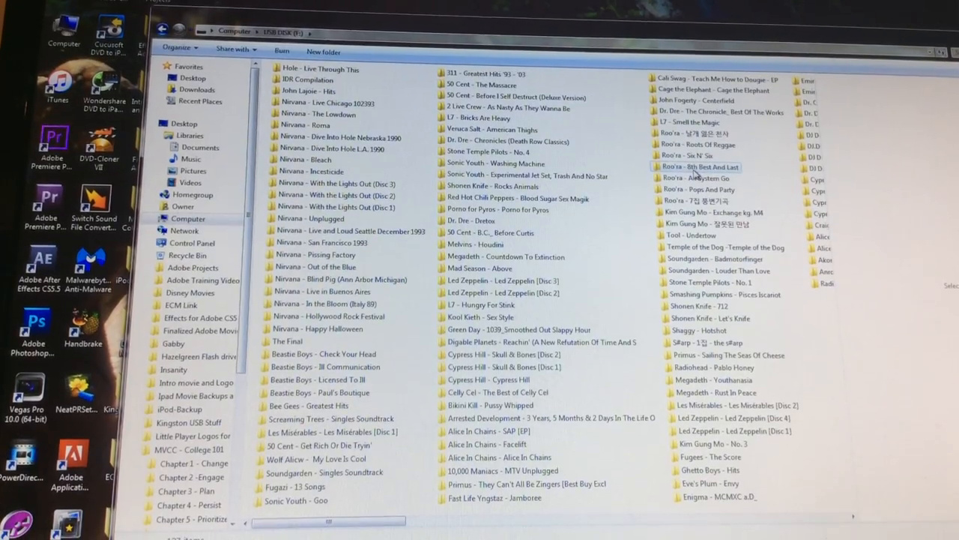
pyautogui.click(498, 210)
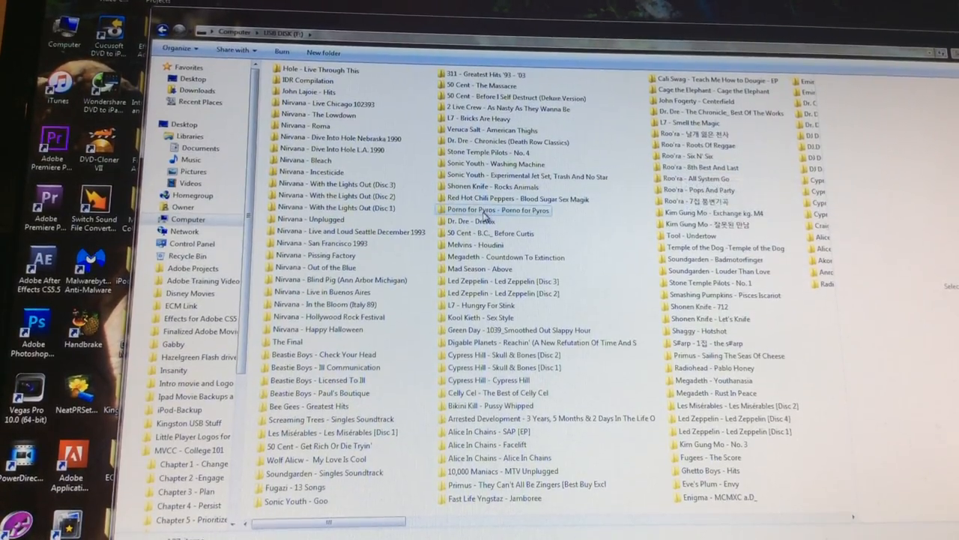
pyautogui.moveTo(468, 222)
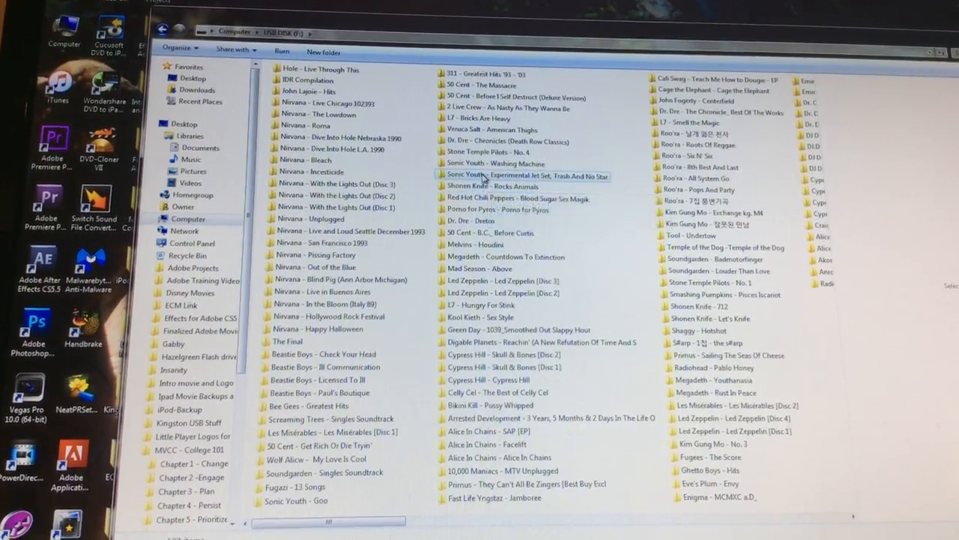
pyautogui.moveTo(483, 178)
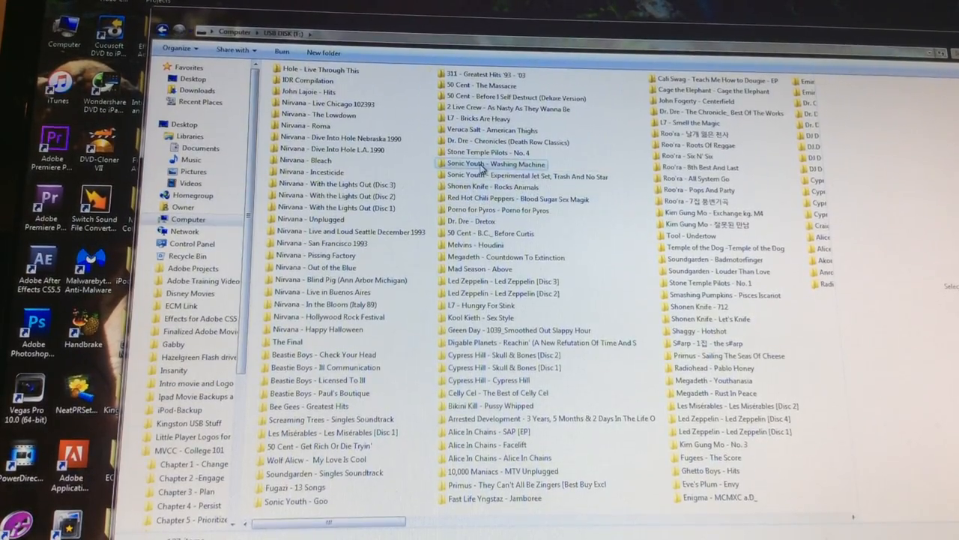
pyautogui.doubleClick(498, 163)
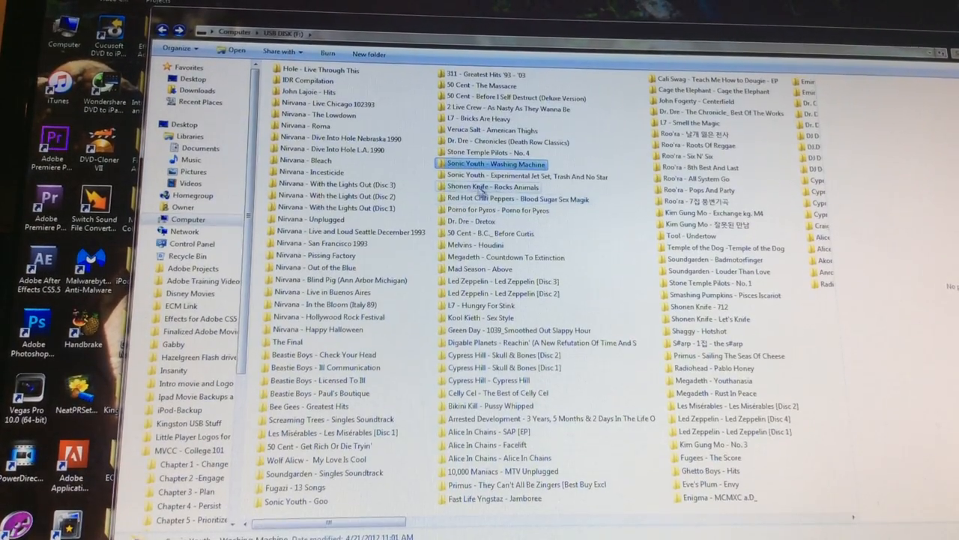
pyautogui.doubleClick(527, 177)
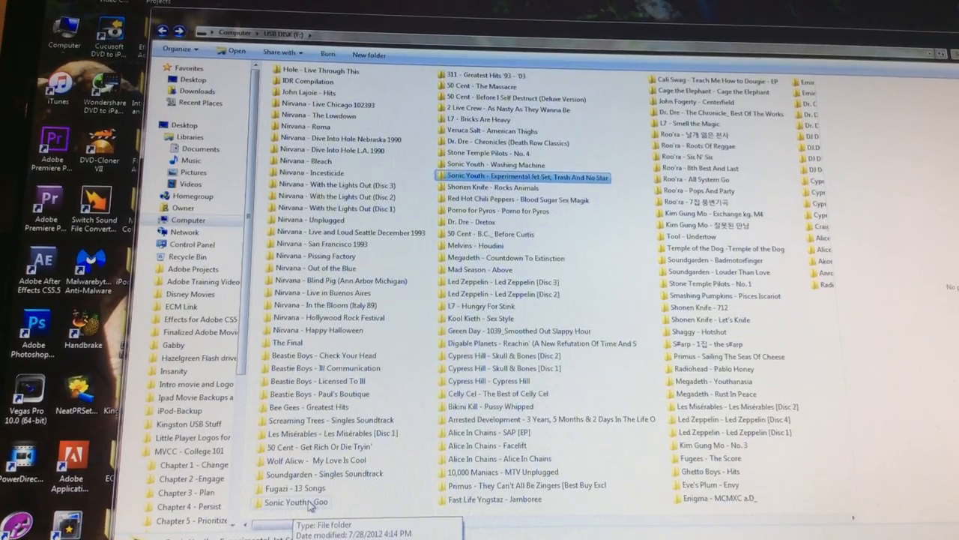
pyautogui.doubleClick(297, 502)
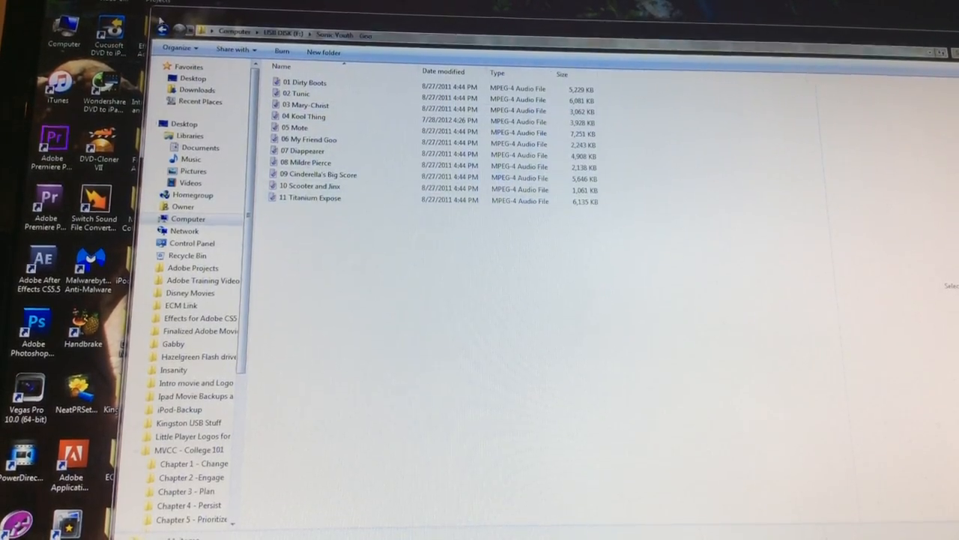
pyautogui.click(162, 27)
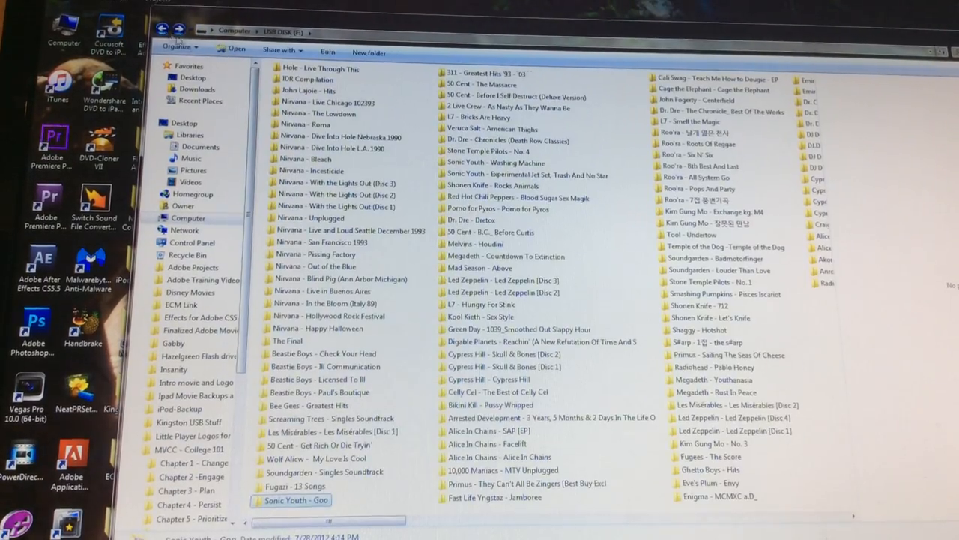
pyautogui.moveTo(322, 131)
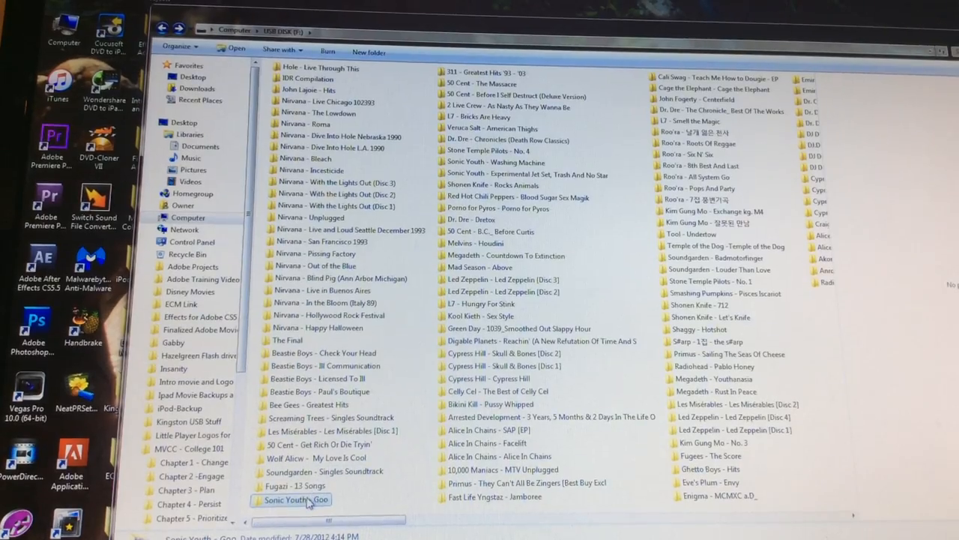
pyautogui.moveTo(315, 502)
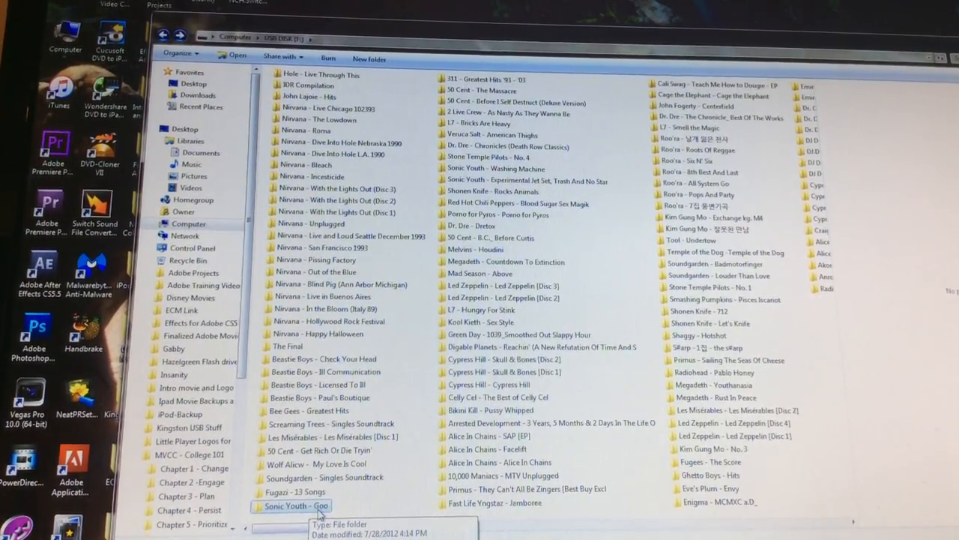
pyautogui.moveTo(348, 498)
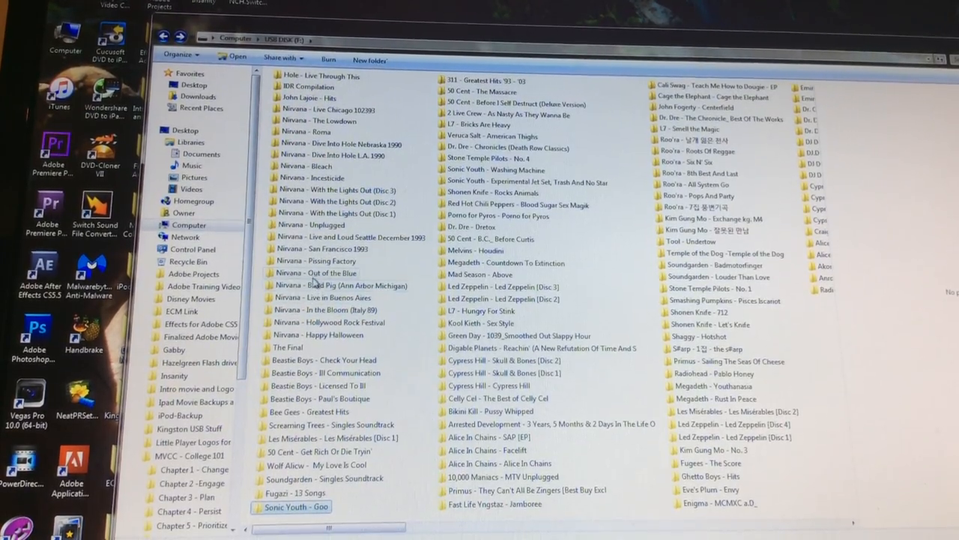
pyautogui.click(324, 249)
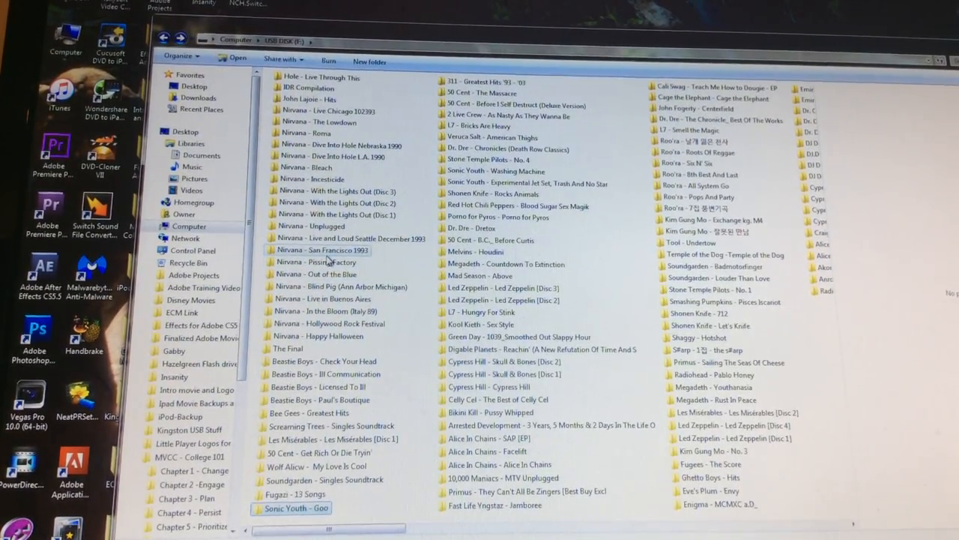
pyautogui.moveTo(322, 262)
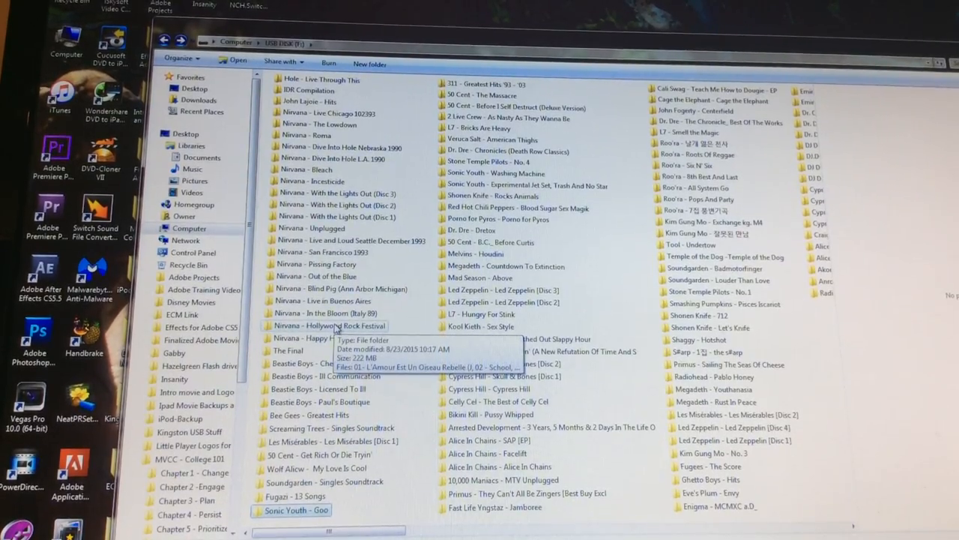
pyautogui.moveTo(324, 276)
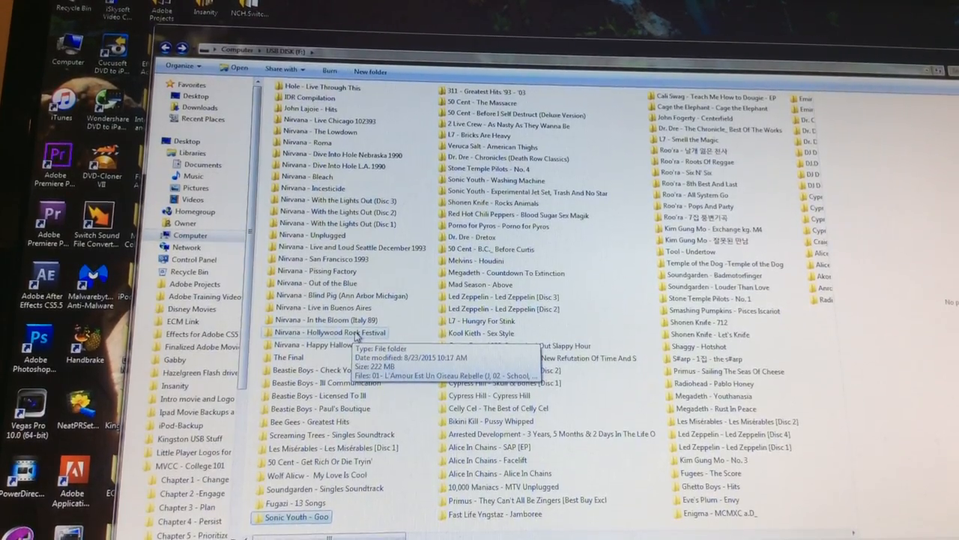
pyautogui.moveTo(496, 179)
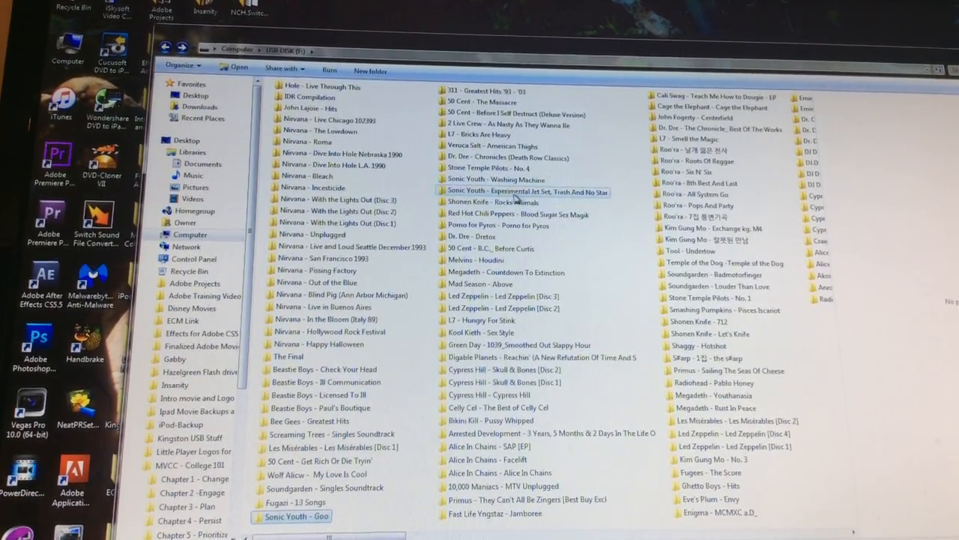
pyautogui.moveTo(525, 192)
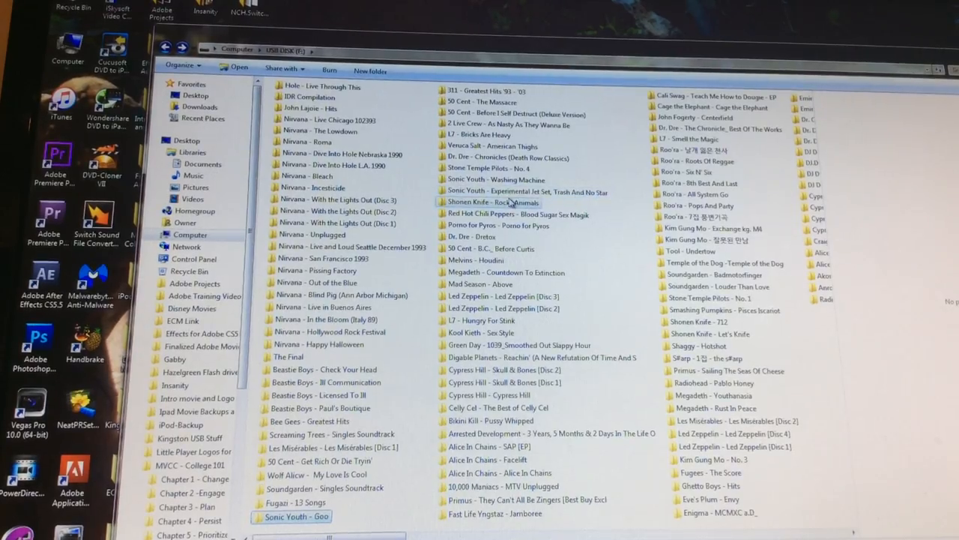
pyautogui.click(487, 168)
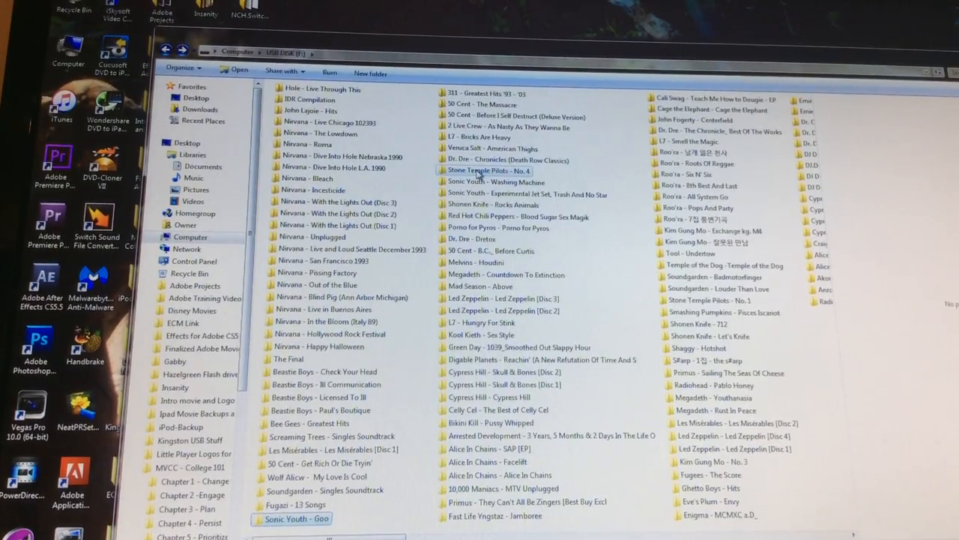
pyautogui.moveTo(487, 168)
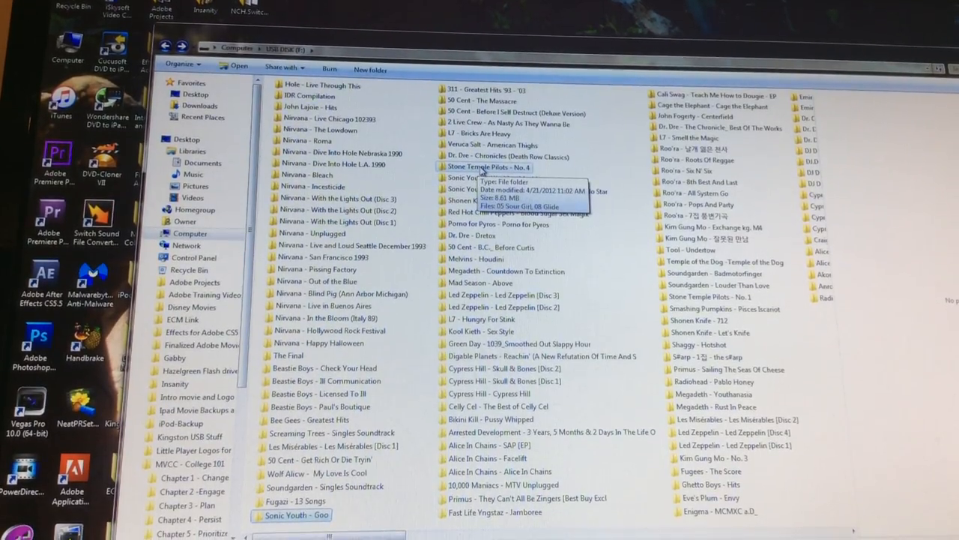